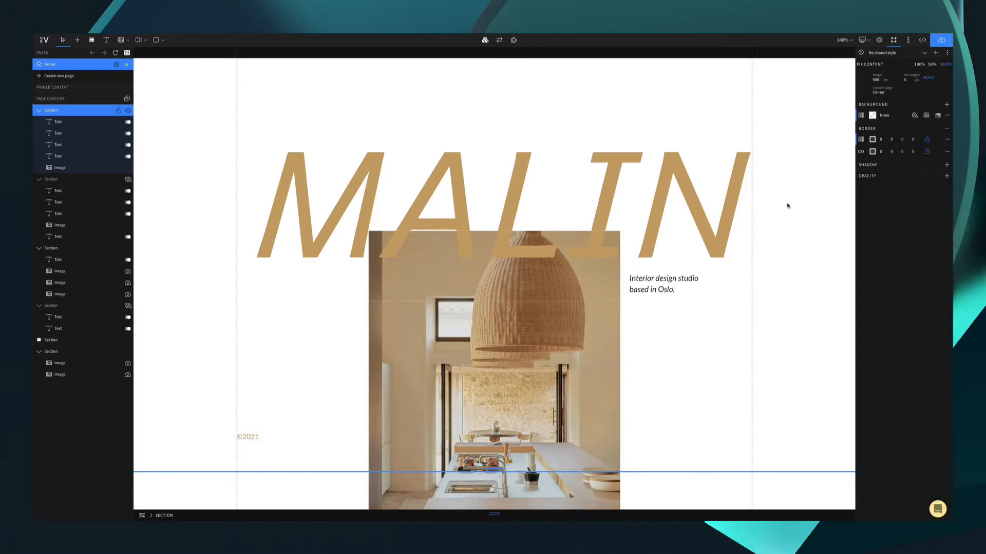
pyautogui.moveTo(791, 206)
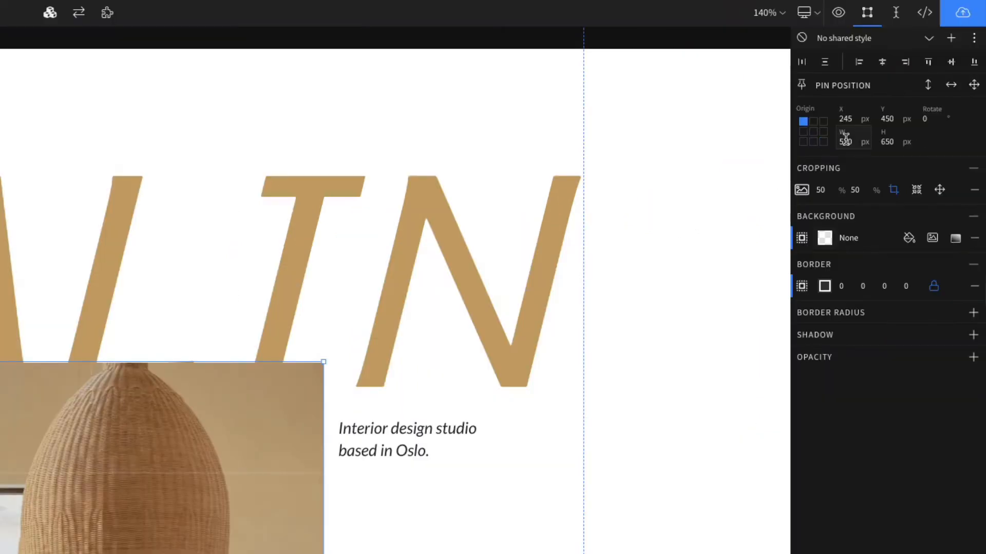
# Step: Resize the kitchen photo to 504 px wide and 705 px tall
pyautogui.tripleClick(845, 142)
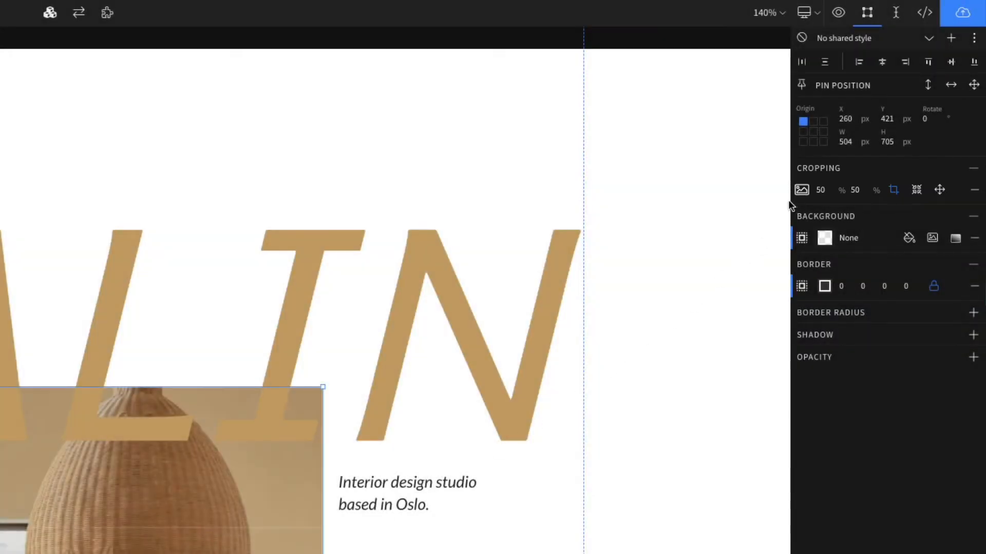
# Step: Set the photo's cropping to Contain and resize the frame to roughly 500 by 700 px
pyautogui.click(802, 190)
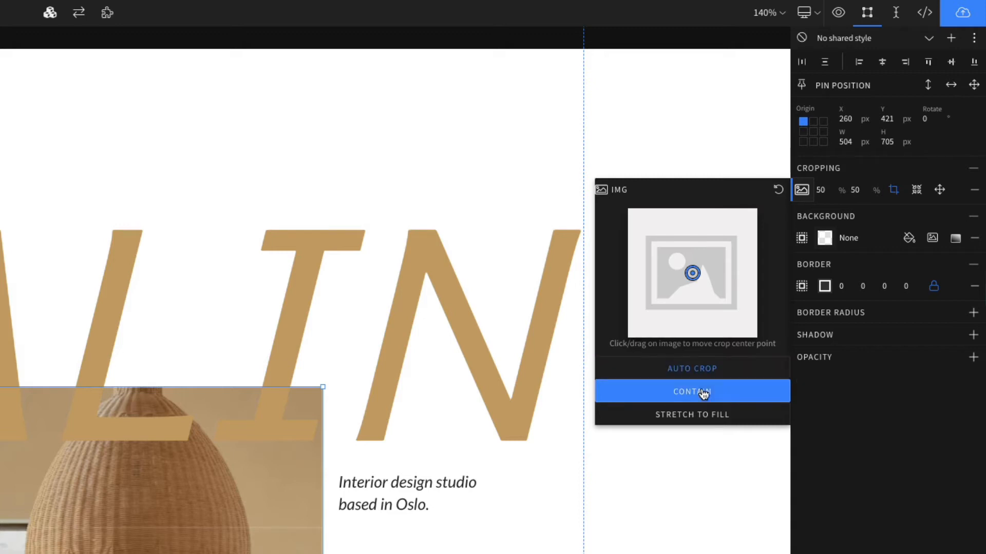
pyautogui.click(691, 391)
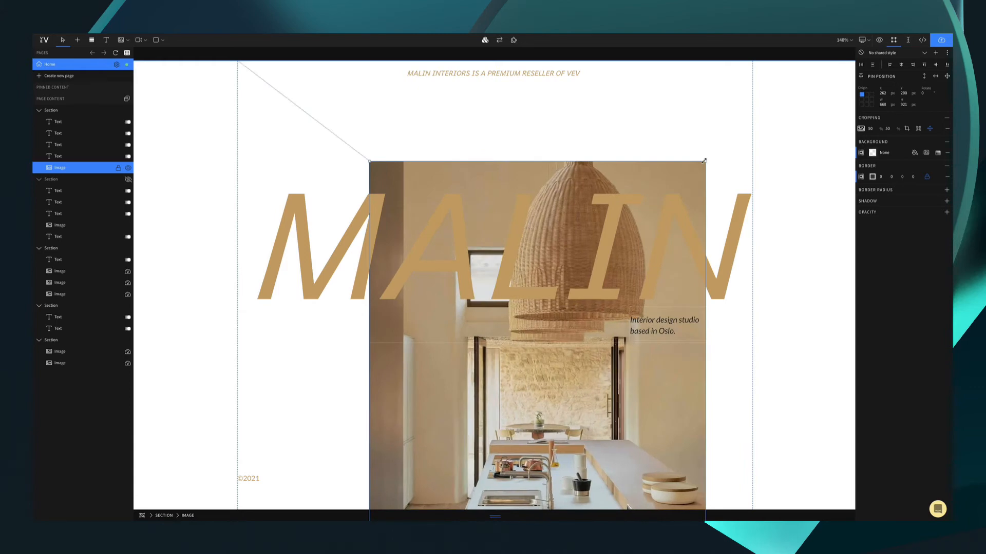
pyautogui.click(898, 129)
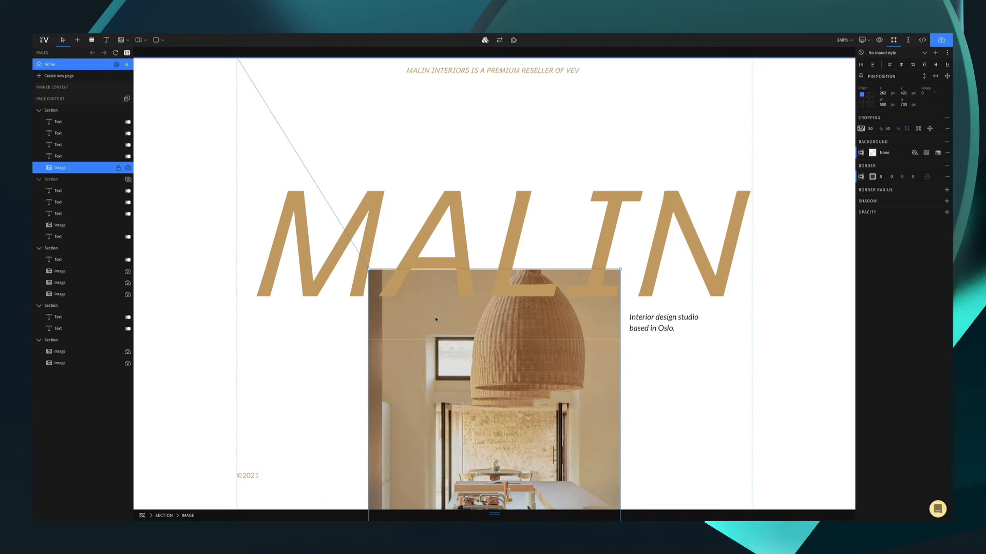
pyautogui.moveTo(209, 123)
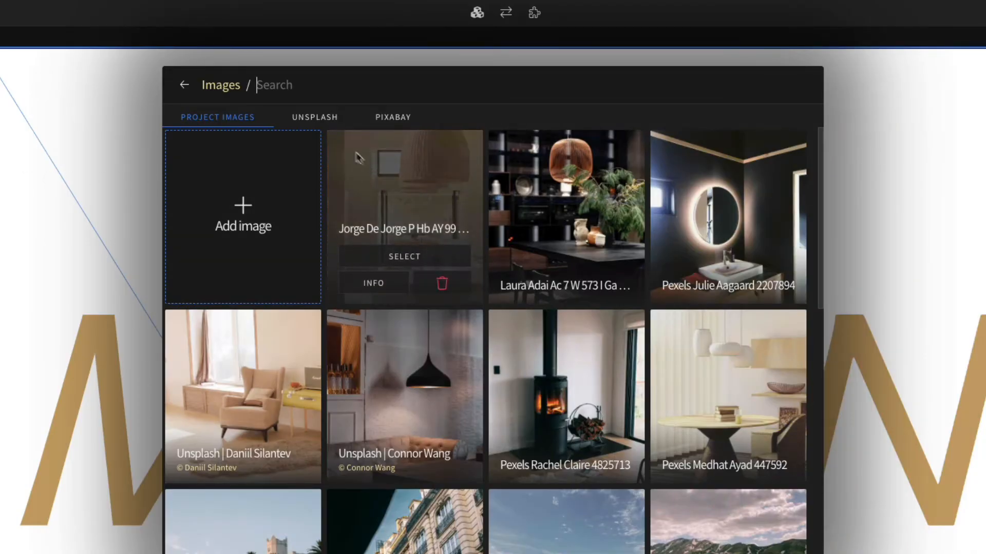
# Step: Browse the Unsplash and Pixabay libraries, then view the kitchen photo's info in Project Images
pyautogui.click(314, 117)
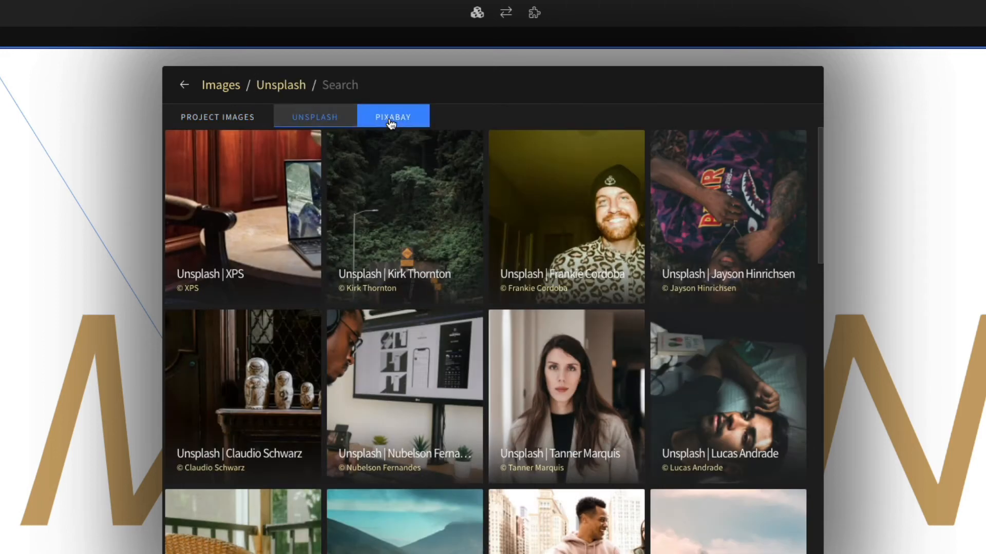
pyautogui.click(392, 117)
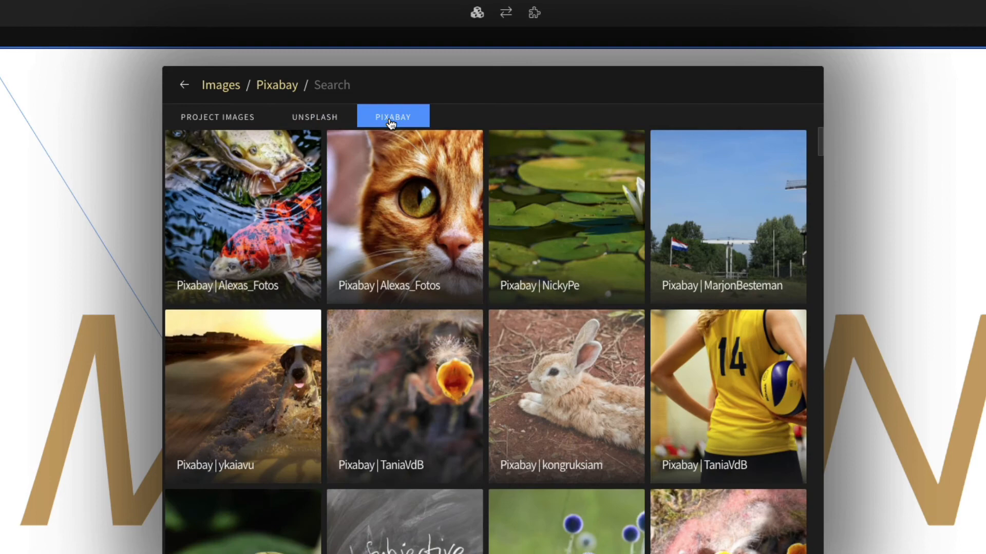
pyautogui.click(218, 117)
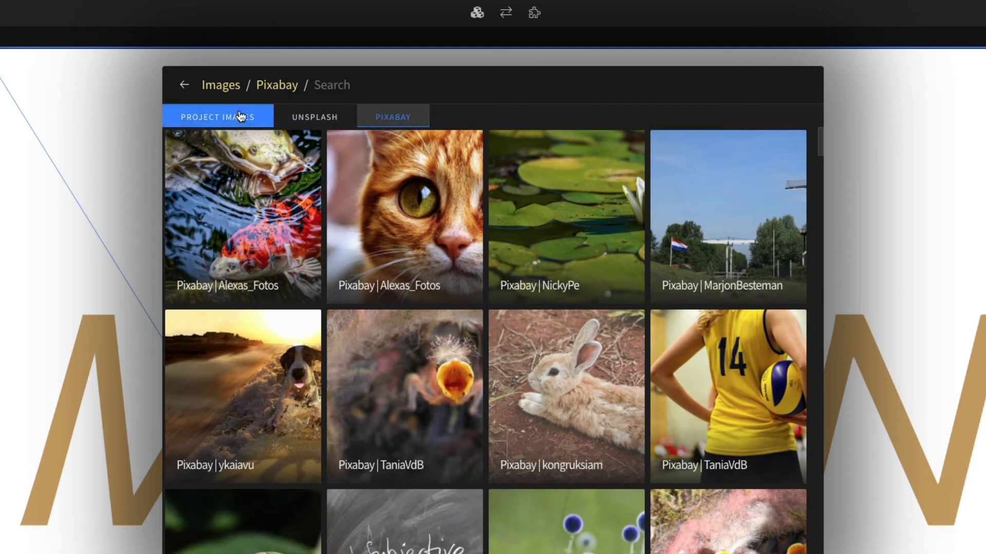
pyautogui.click(217, 117)
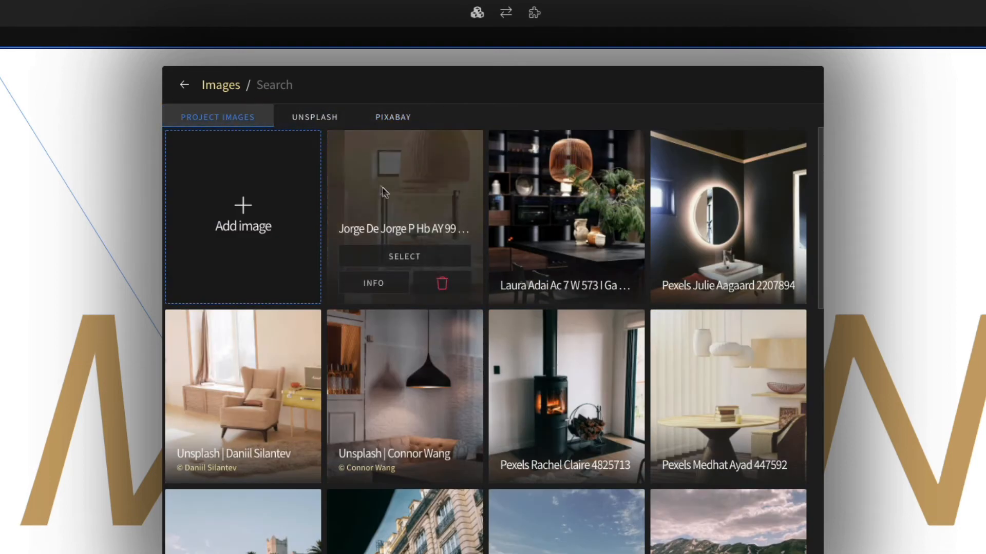
pyautogui.moveTo(412, 209)
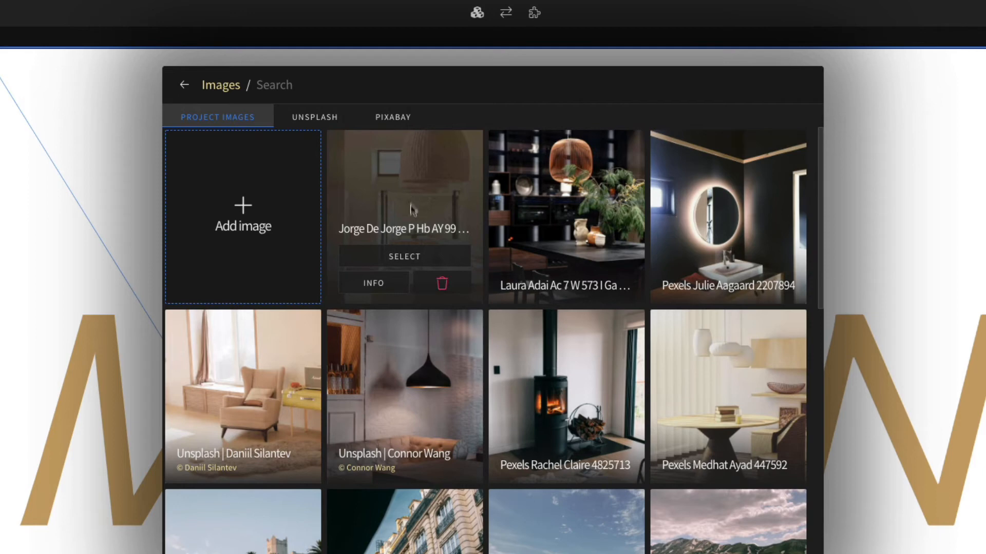
pyautogui.click(373, 283)
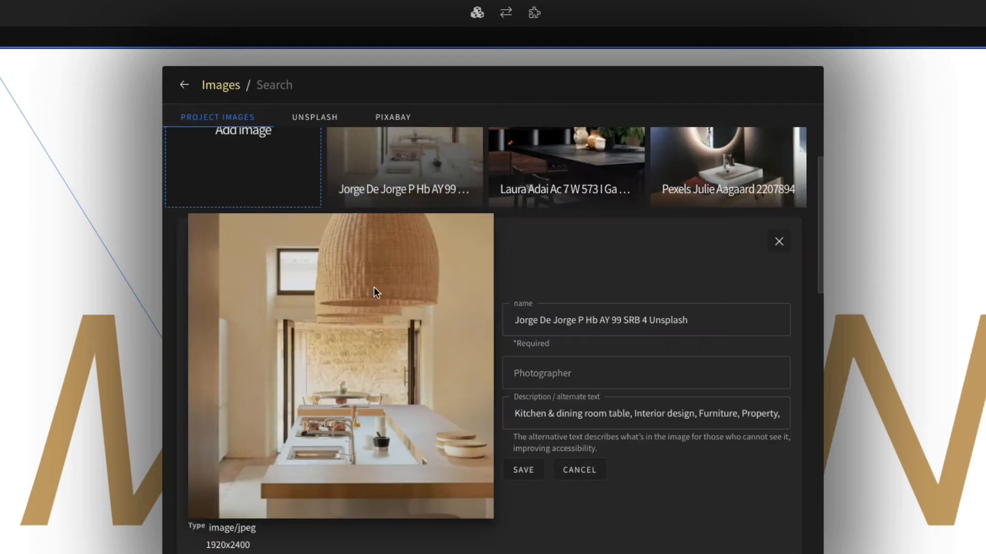
# Step: Review the kitchen photo's name, photographer and description fields, then close the library
pyautogui.click(645, 319)
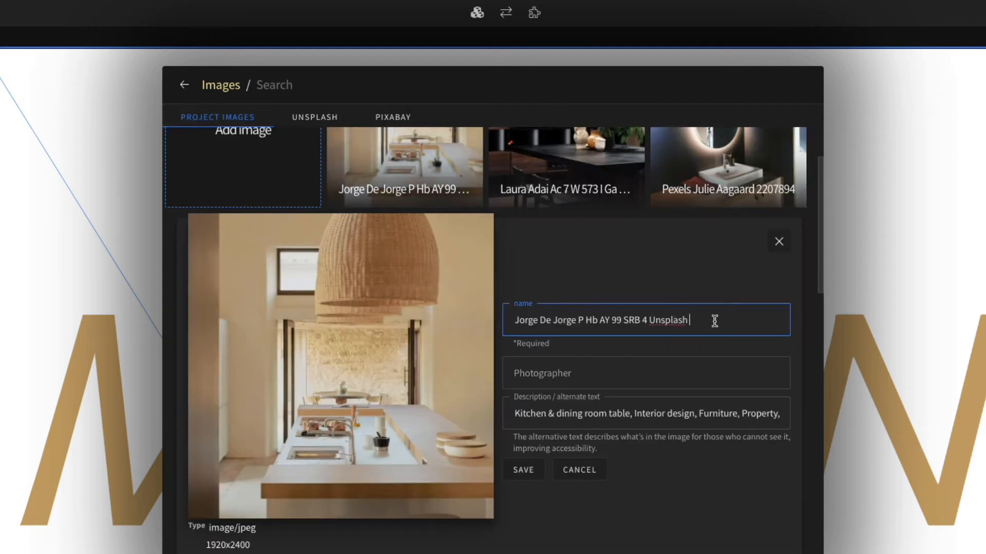
pyautogui.click(645, 372)
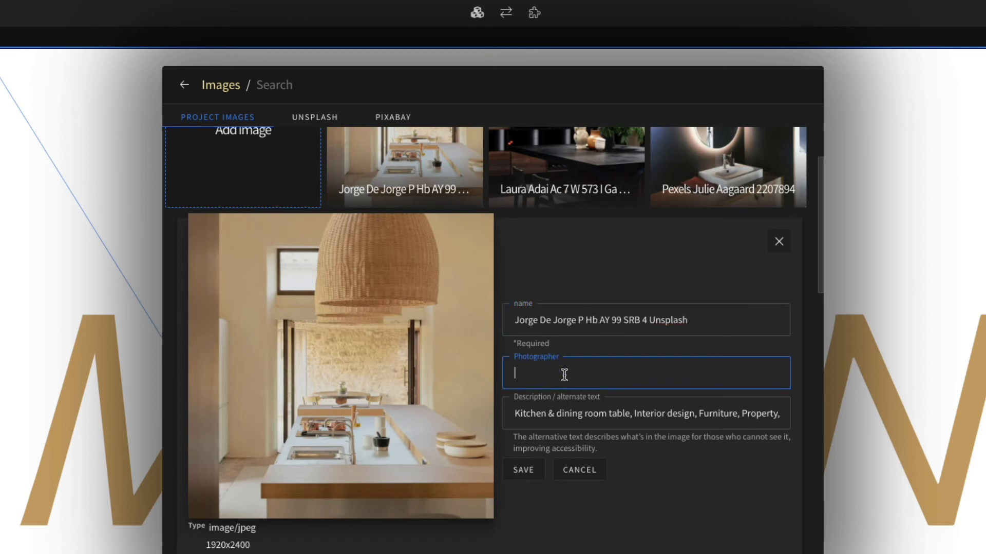
pyautogui.moveTo(544, 414)
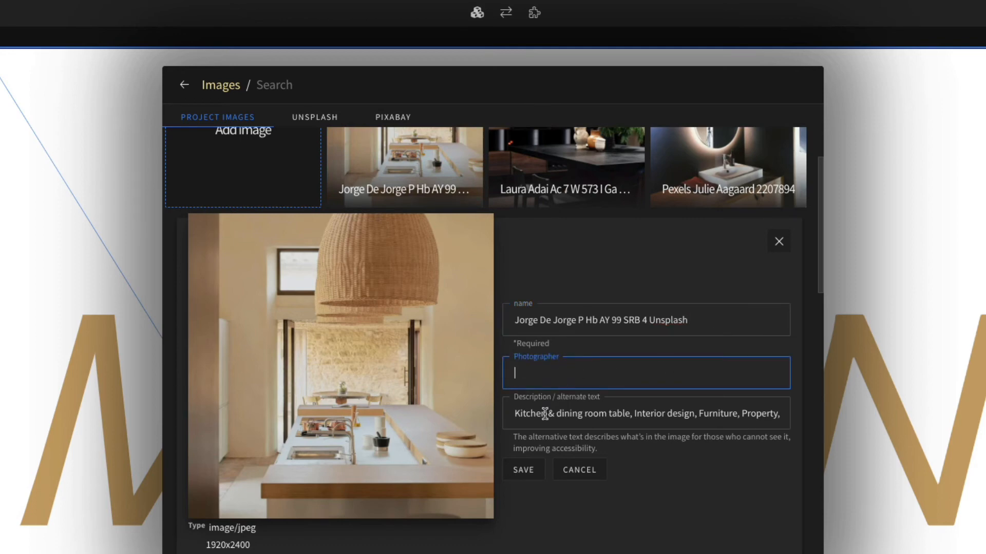
pyautogui.click(645, 413)
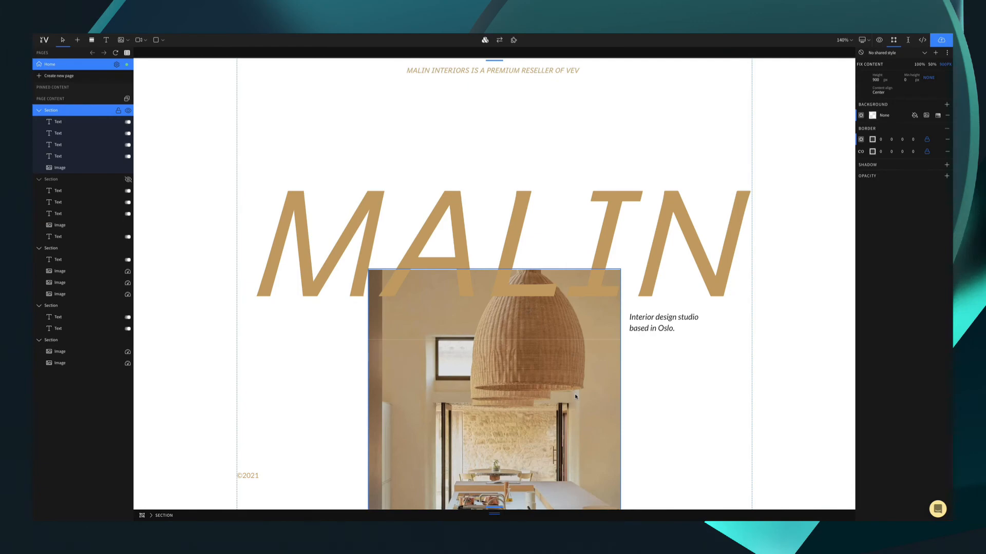
# Step: Set the section background to the dark kitchen counter photo by Laura Adai
pyautogui.scroll(-3)
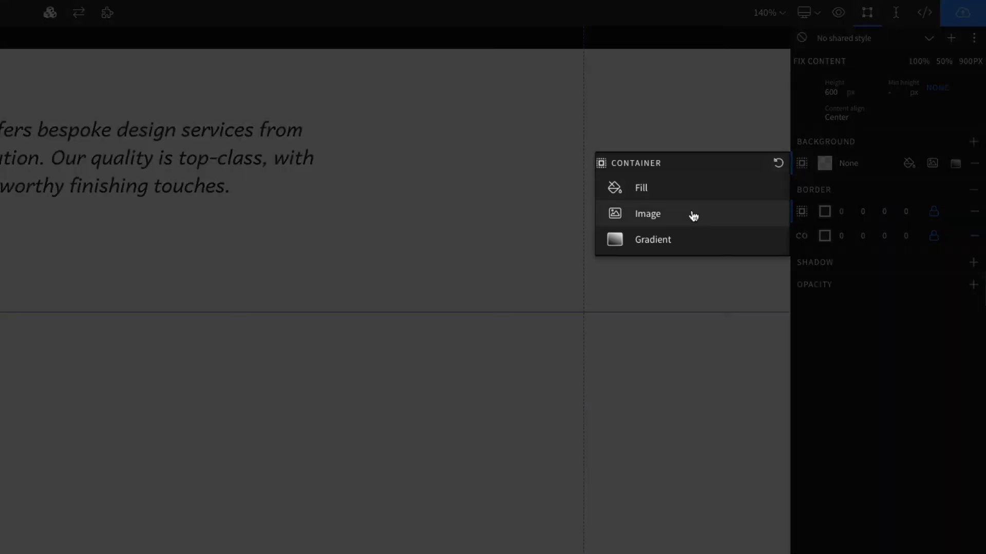
pyautogui.click(647, 213)
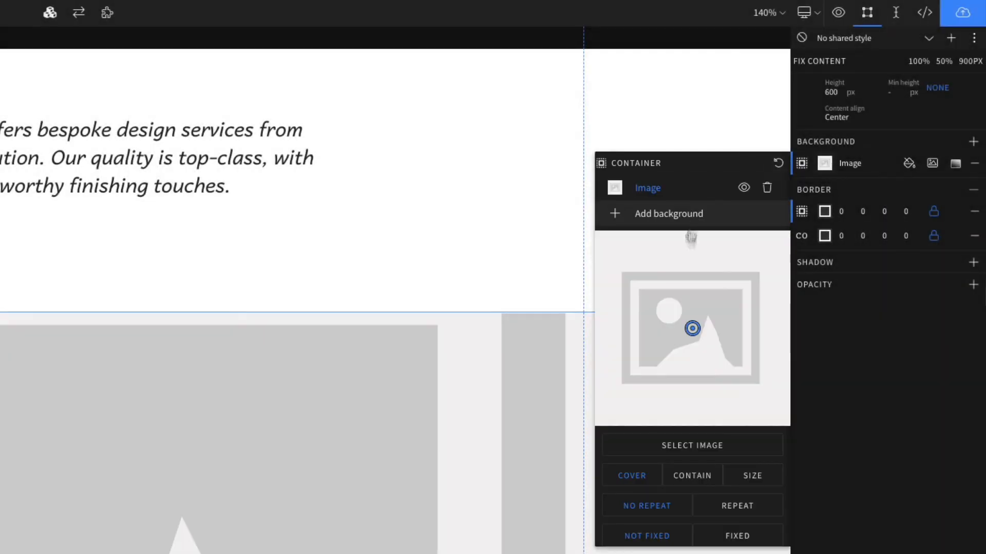
pyautogui.click(691, 445)
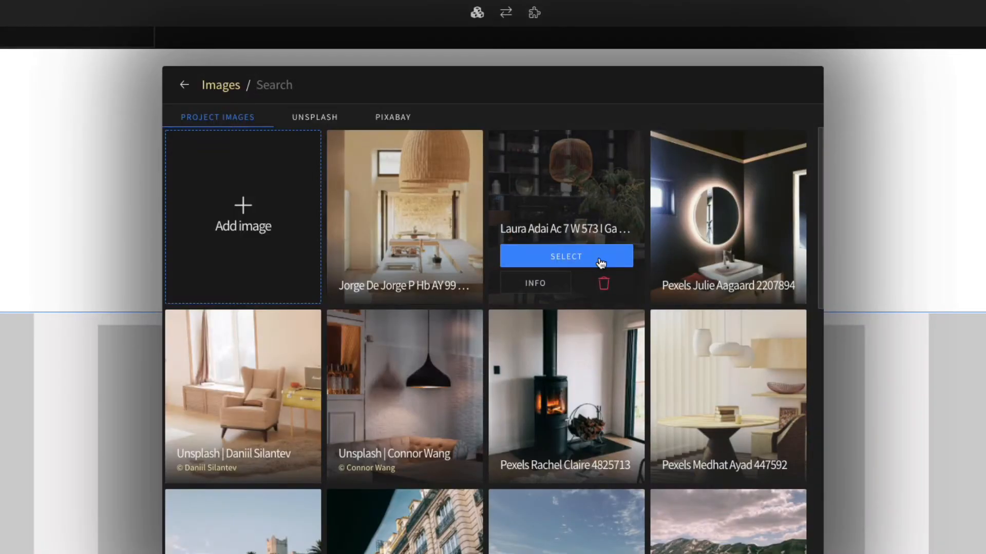
pyautogui.click(565, 257)
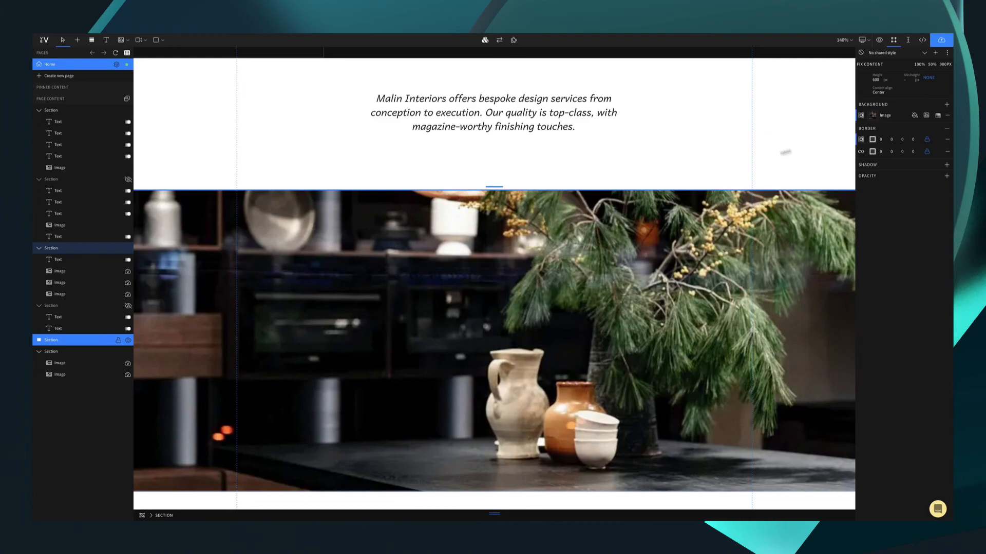
pyautogui.moveTo(862, 115)
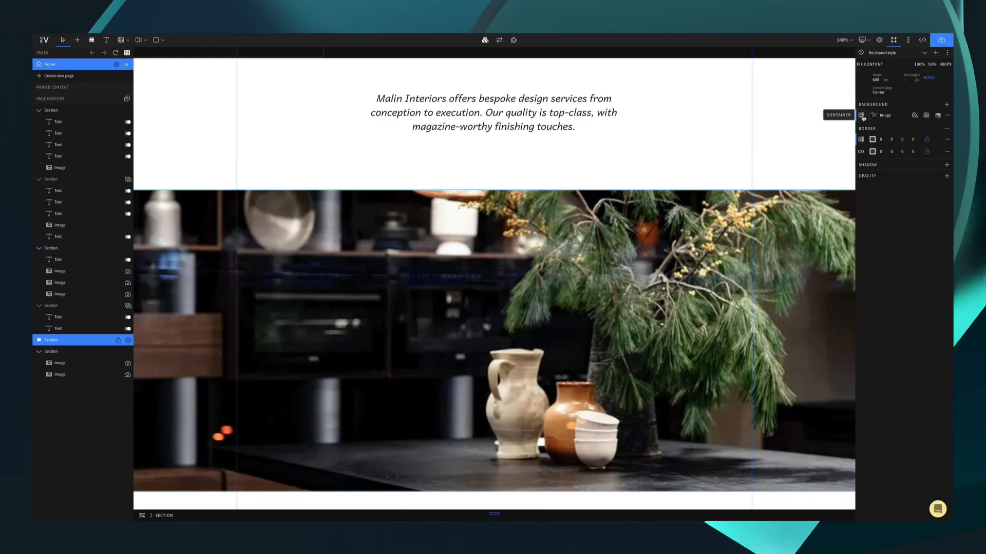
# Step: Add a #000000 fill layer with reduced alpha over the section's background image
pyautogui.click(863, 115)
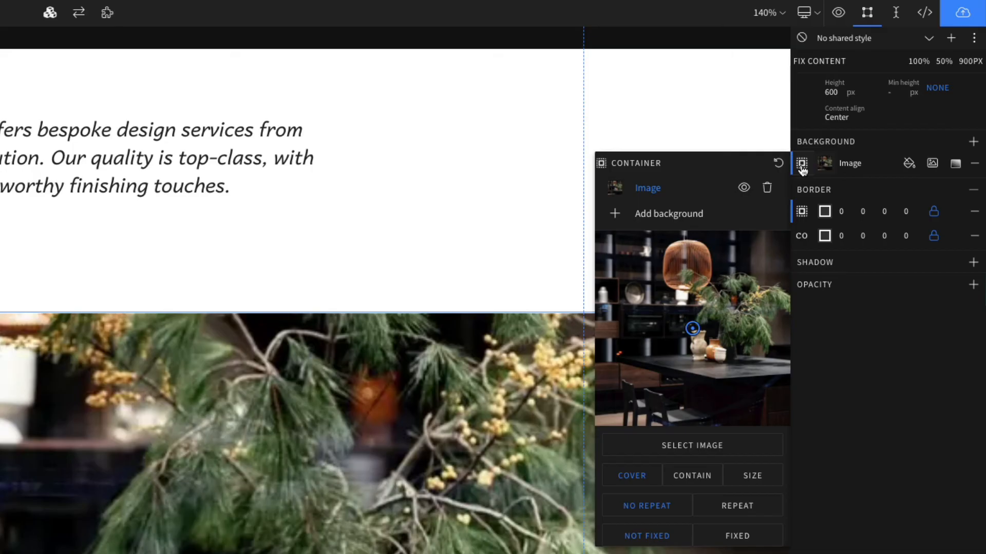
pyautogui.click(614, 213)
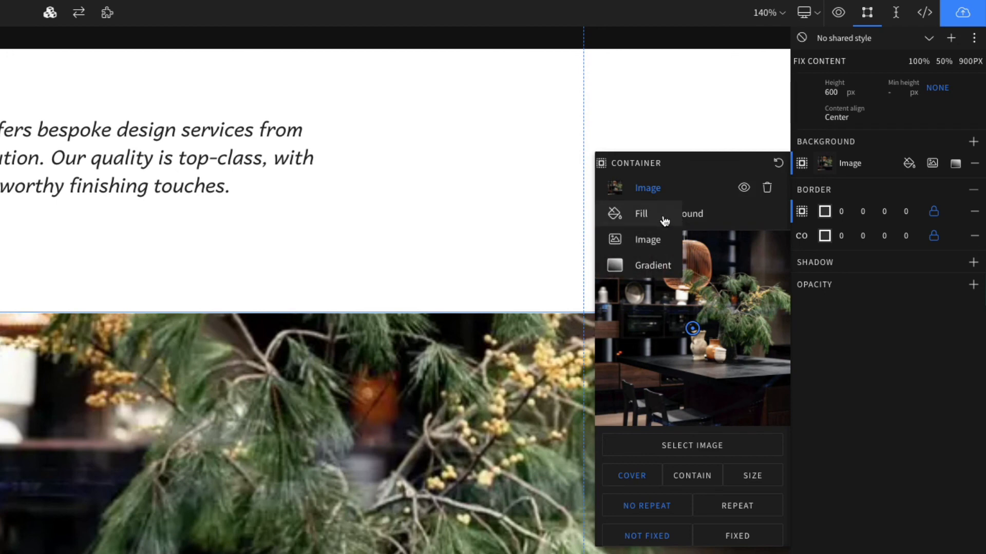
pyautogui.click(641, 214)
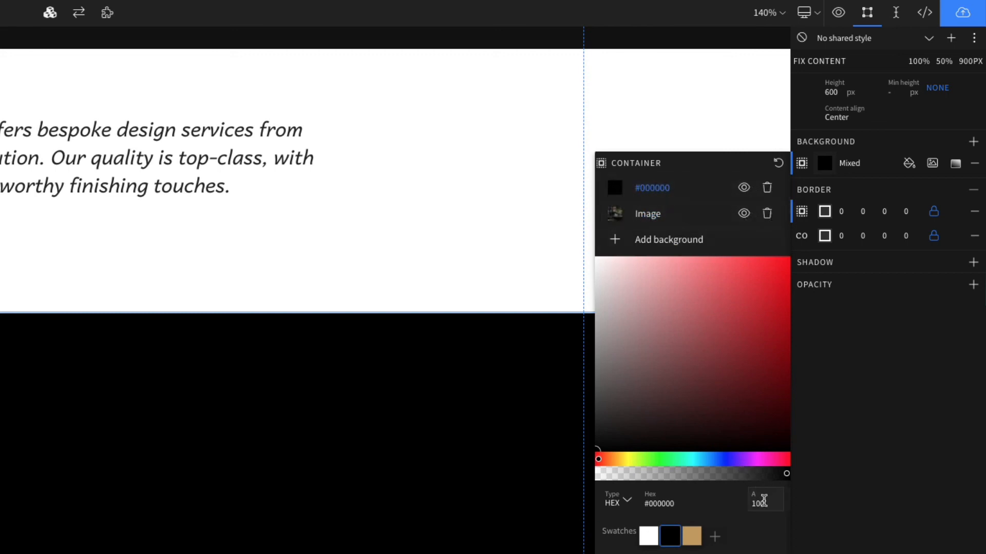
pyautogui.tripleClick(759, 504)
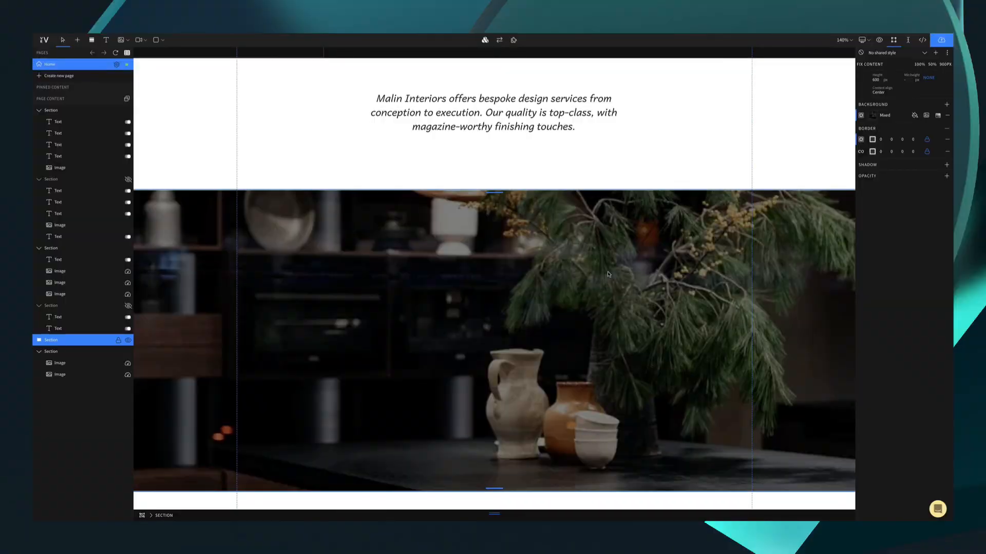
pyautogui.scroll(-3)
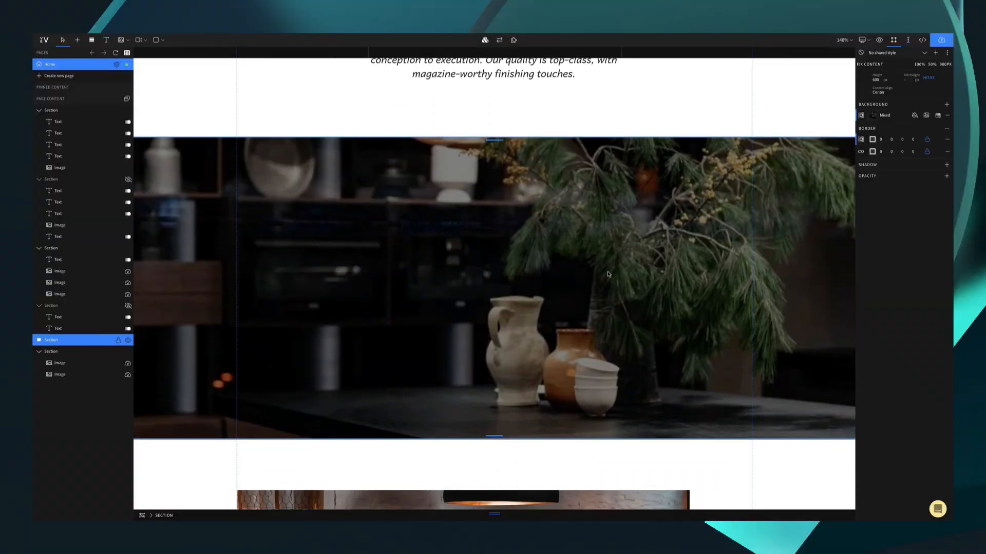